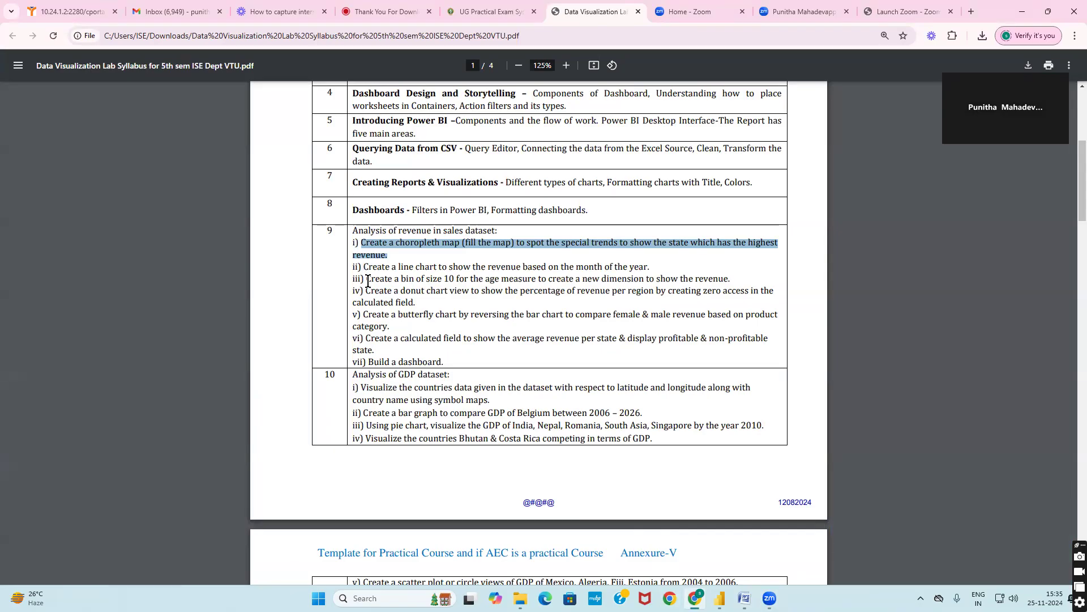
- Add a blank Page 2 and place an empty line chart enlarged across the canvas
click(417, 266)
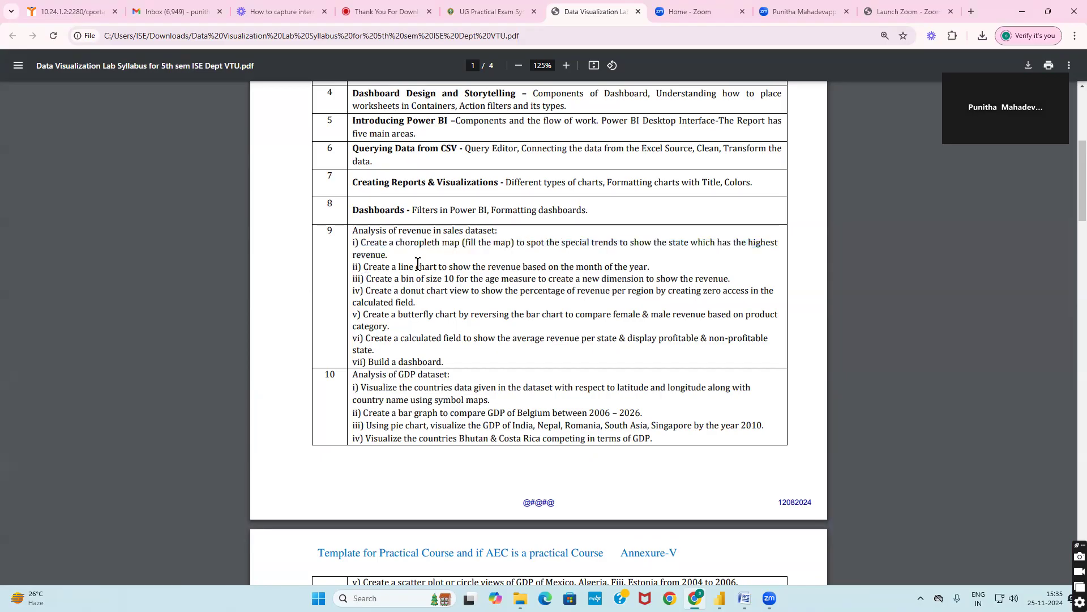
drag(363, 266, 644, 266)
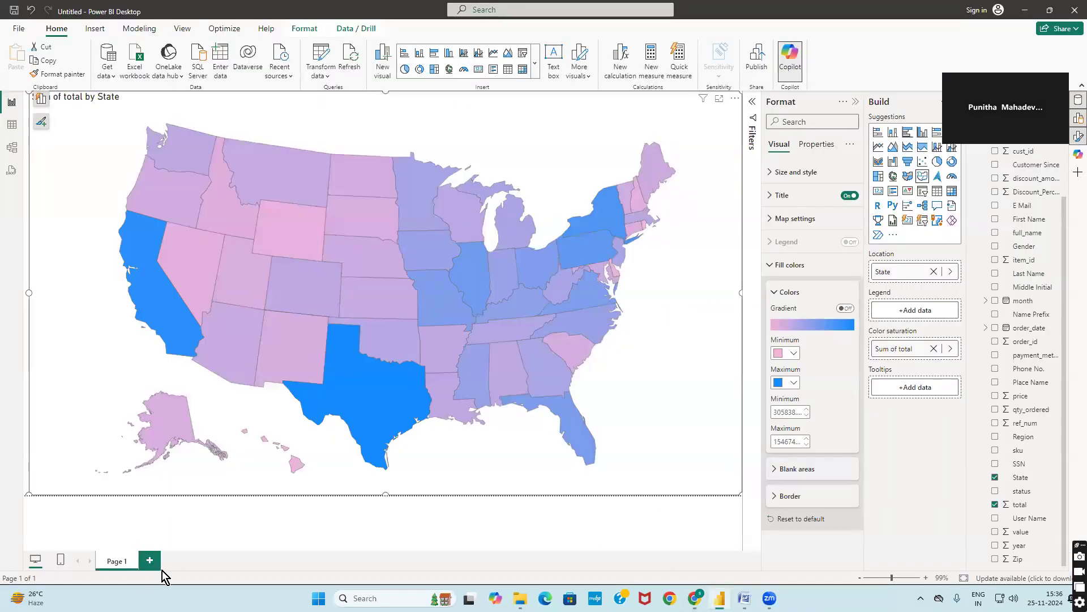
mouse_move(149, 561)
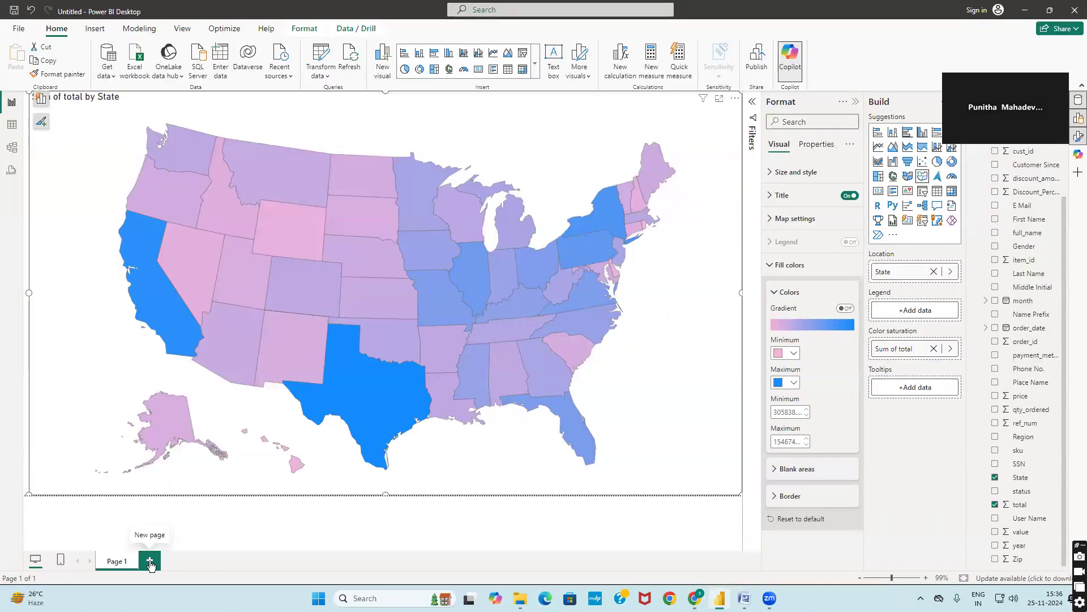
click(149, 559)
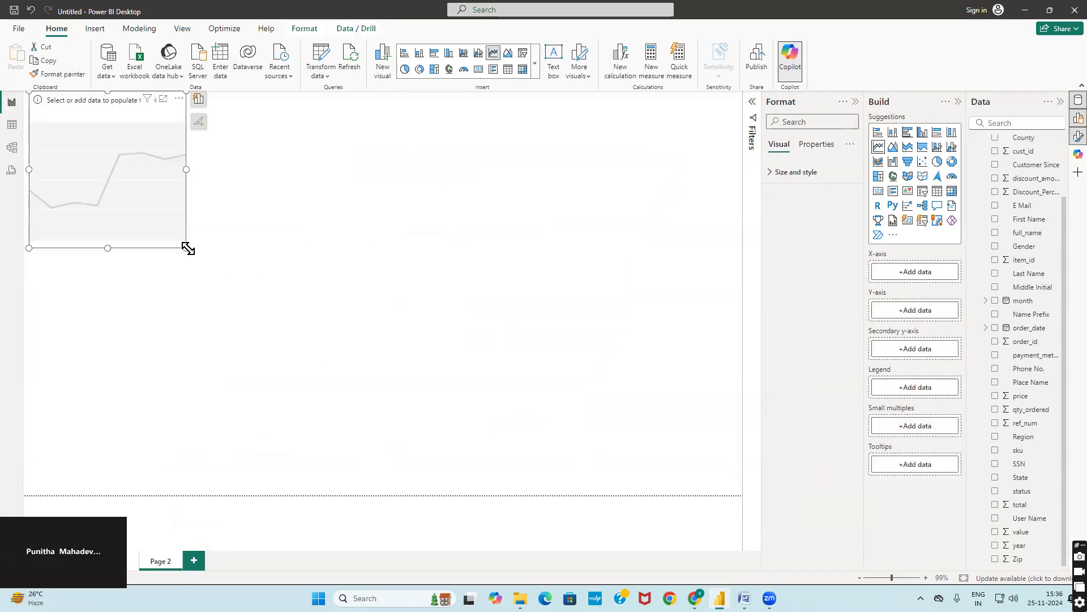
drag(188, 248, 741, 495)
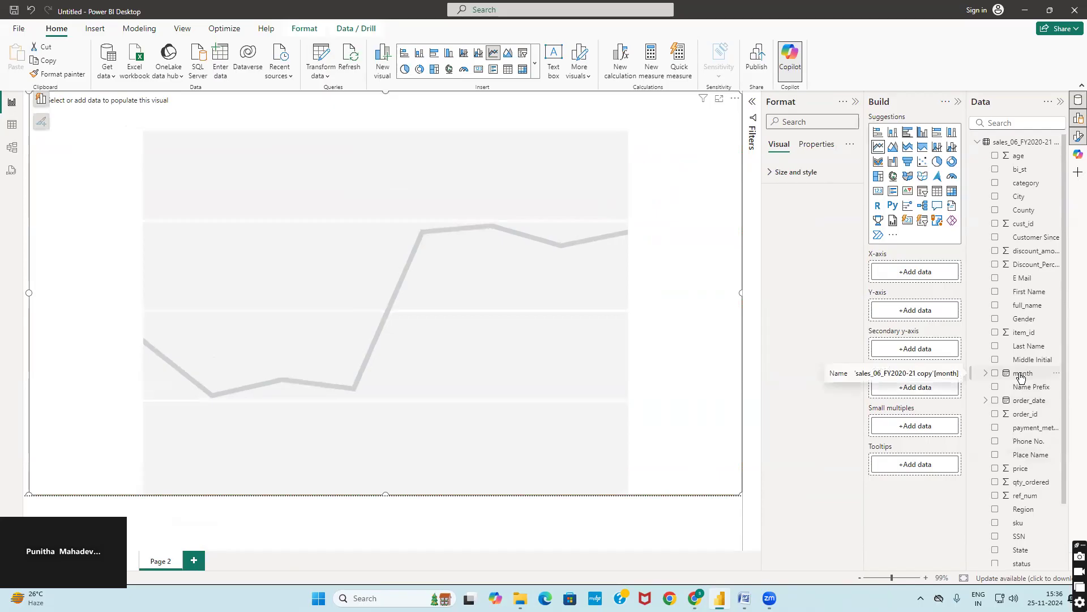
- Plot month on the x-axis against total aggregated as Average, split by year
click(995, 373)
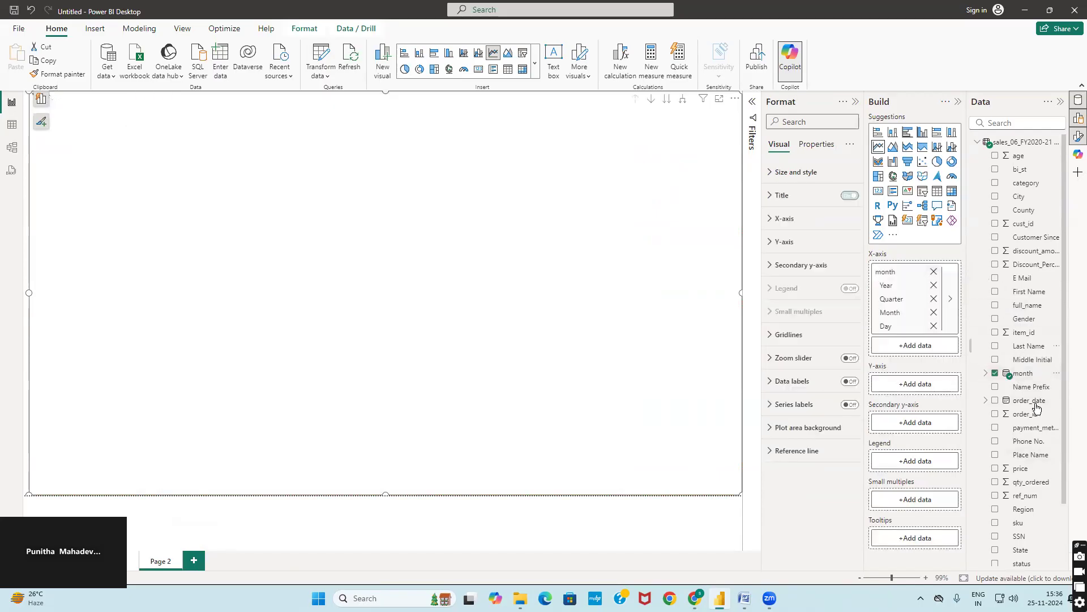
click(849, 195)
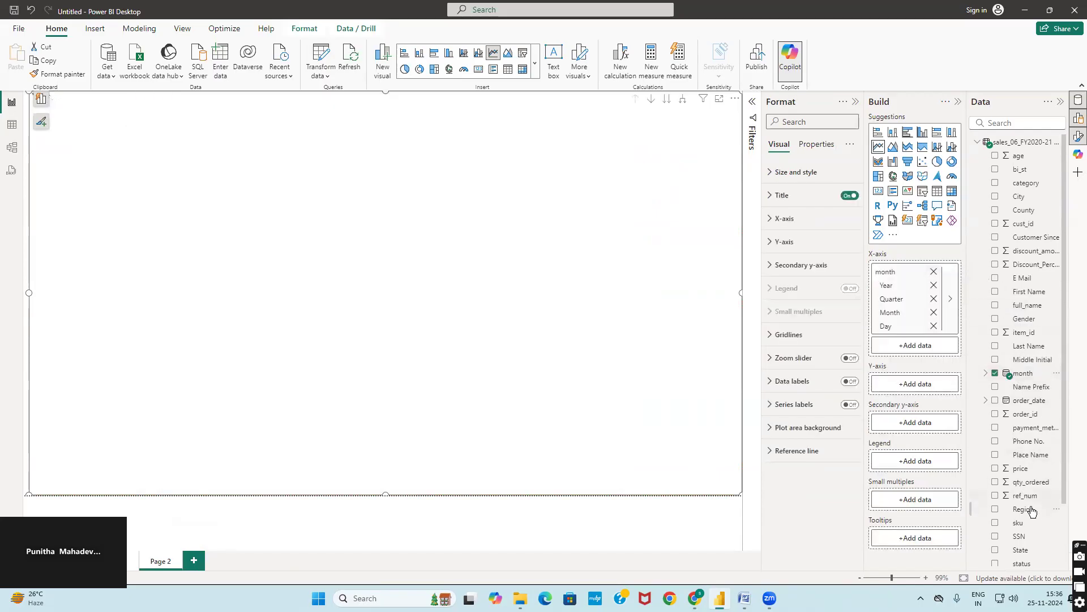
click(995, 504)
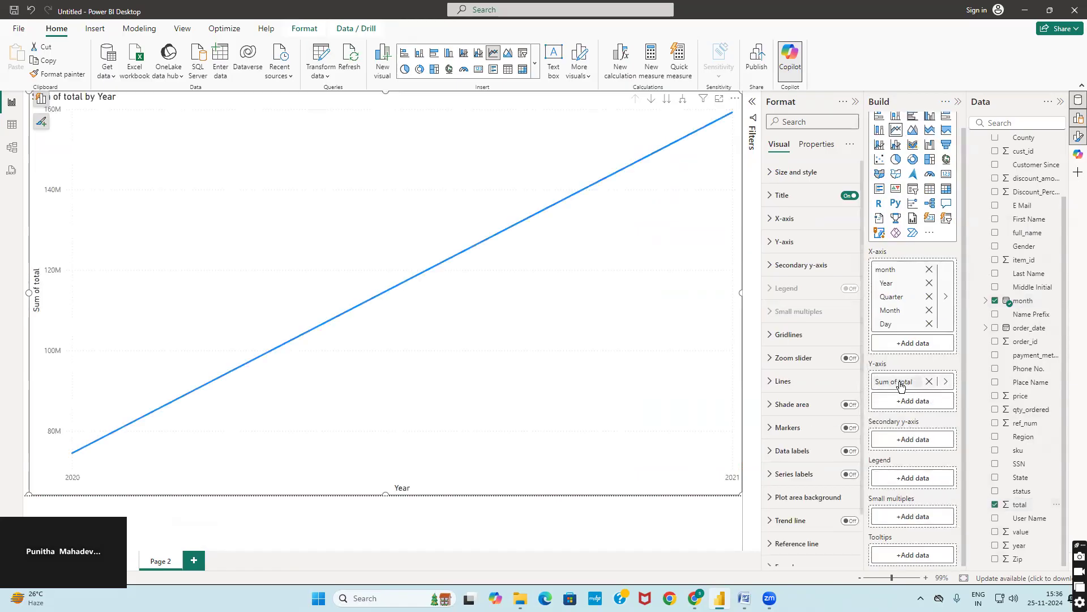
click(946, 382)
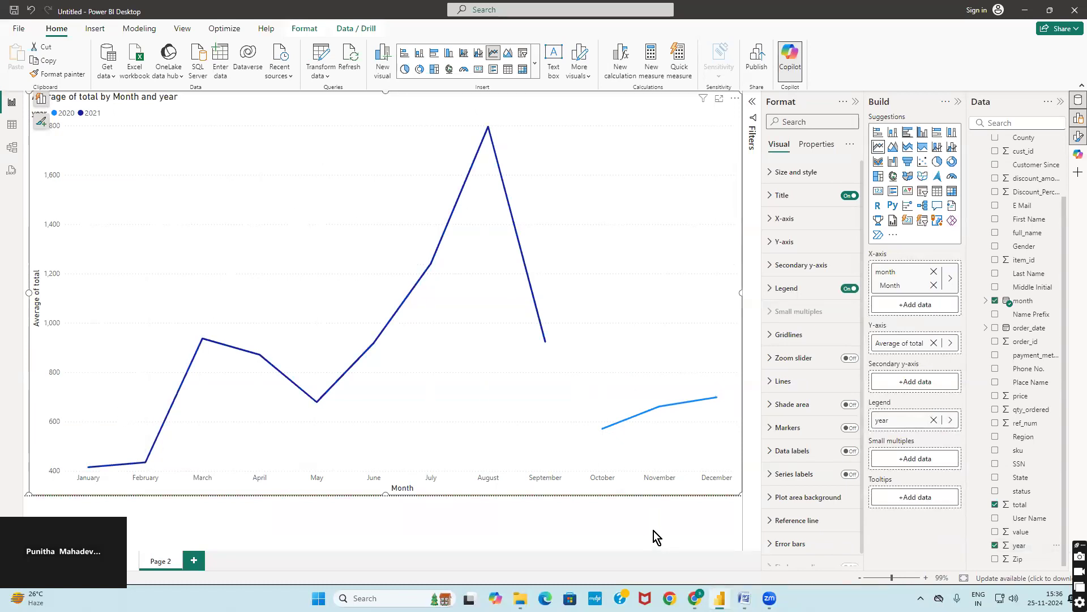
mouse_move(138, 100)
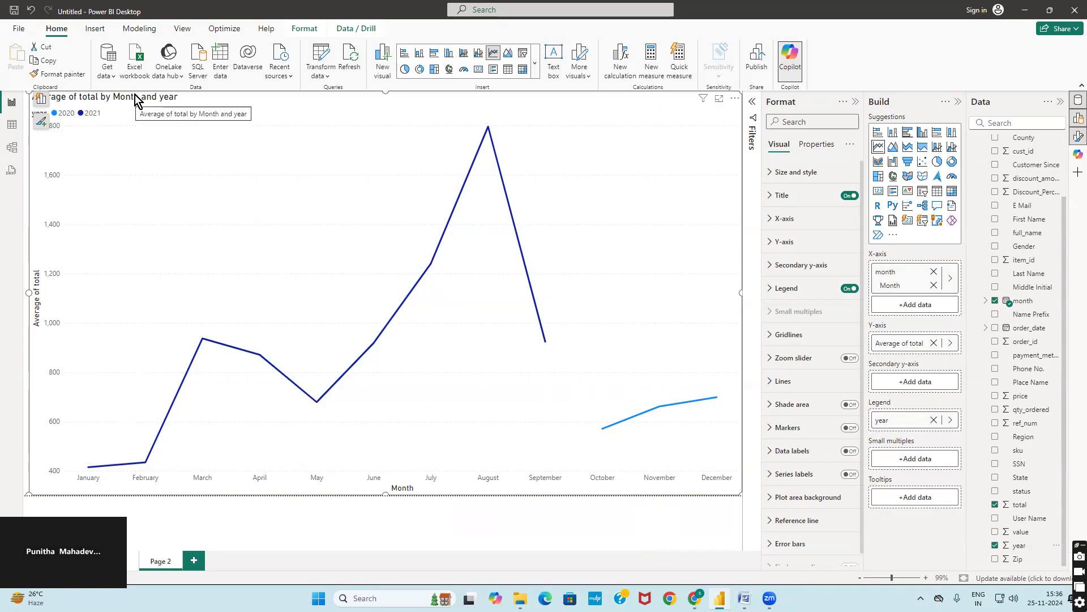
- Enlarge the chart title 'Average of total by Month and year' to 24-point font
click(769, 195)
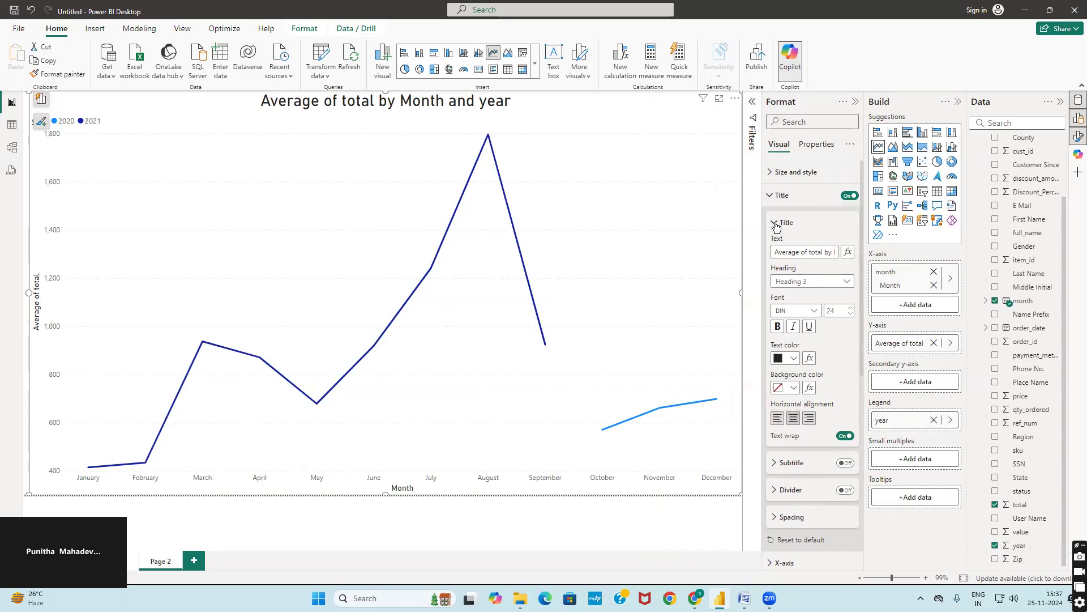
- Review the Y-axis formatting sections and show the Legend options with position Top left
click(774, 222)
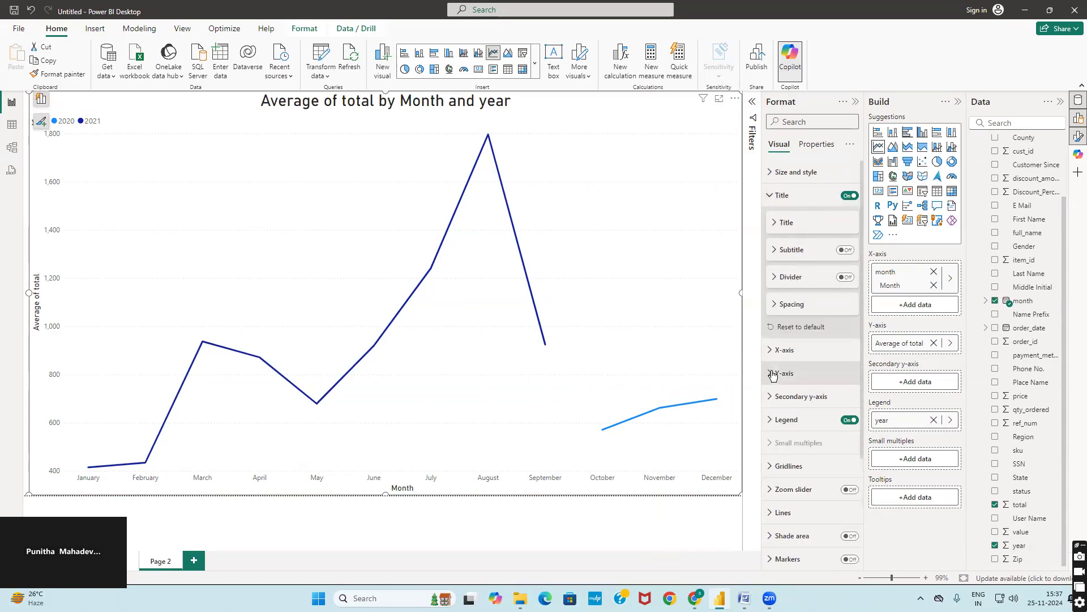
click(784, 374)
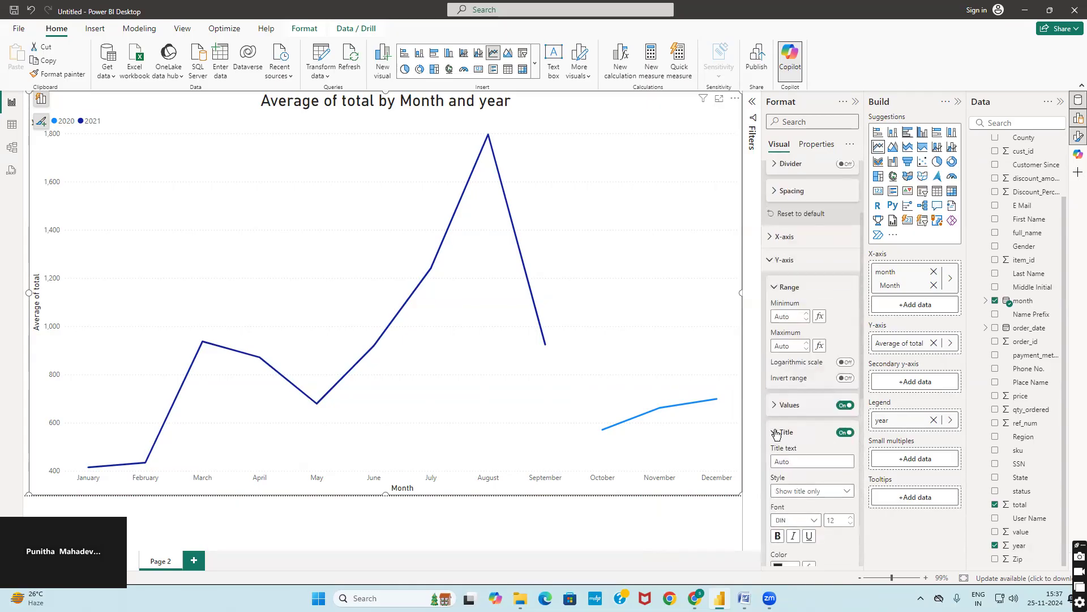
click(773, 404)
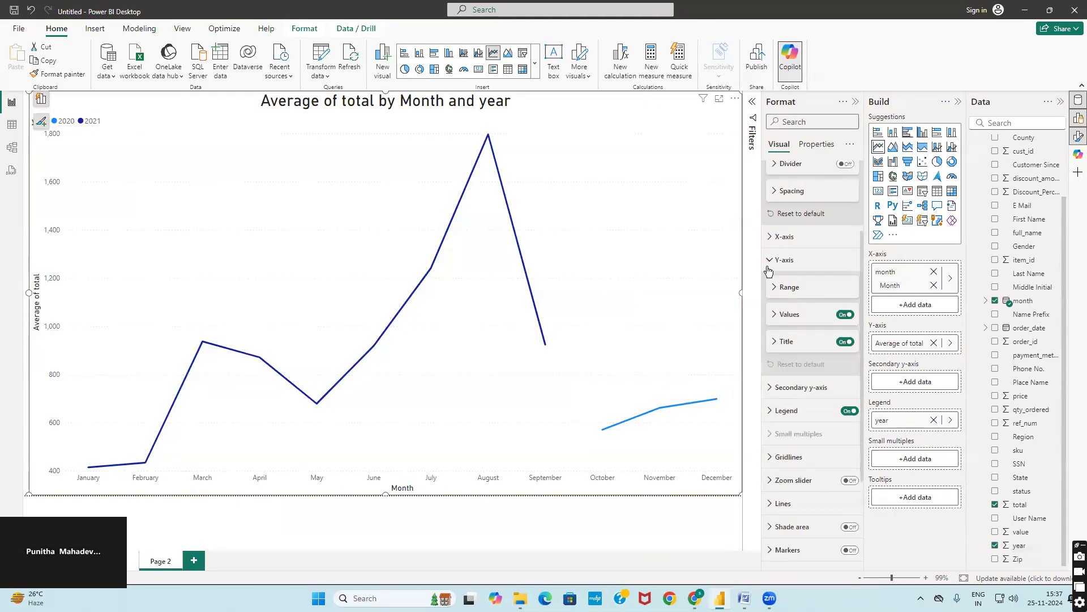
click(783, 410)
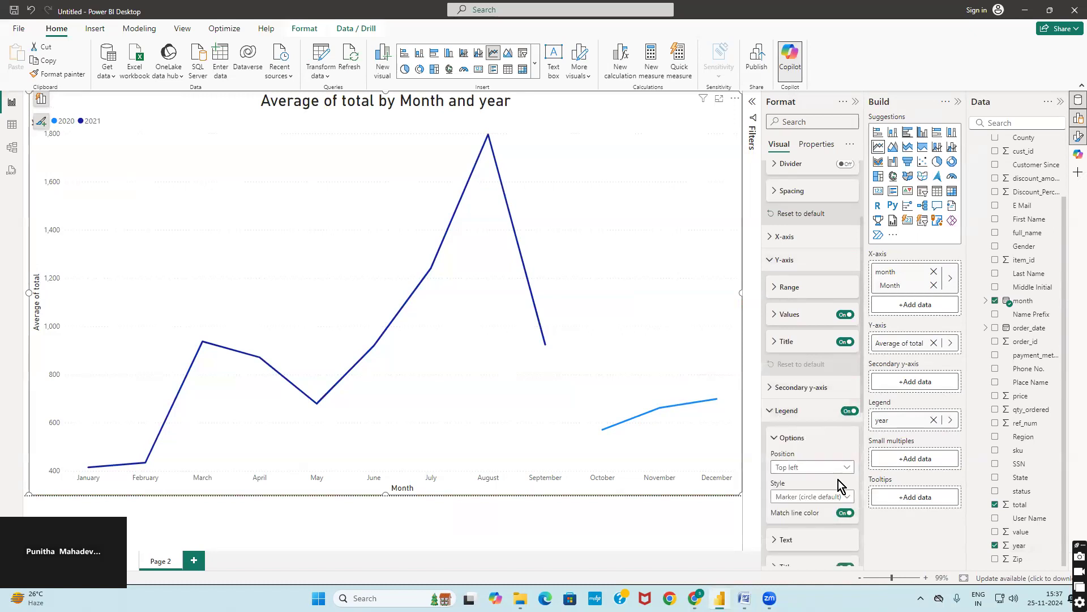